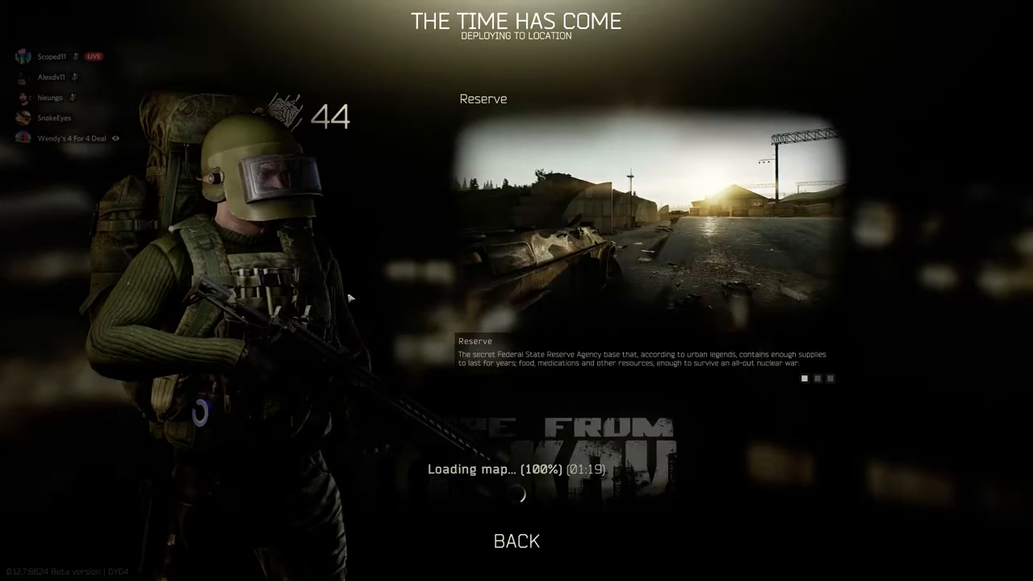
{"action": "mouse_move", "coordinate": [288, 278]}
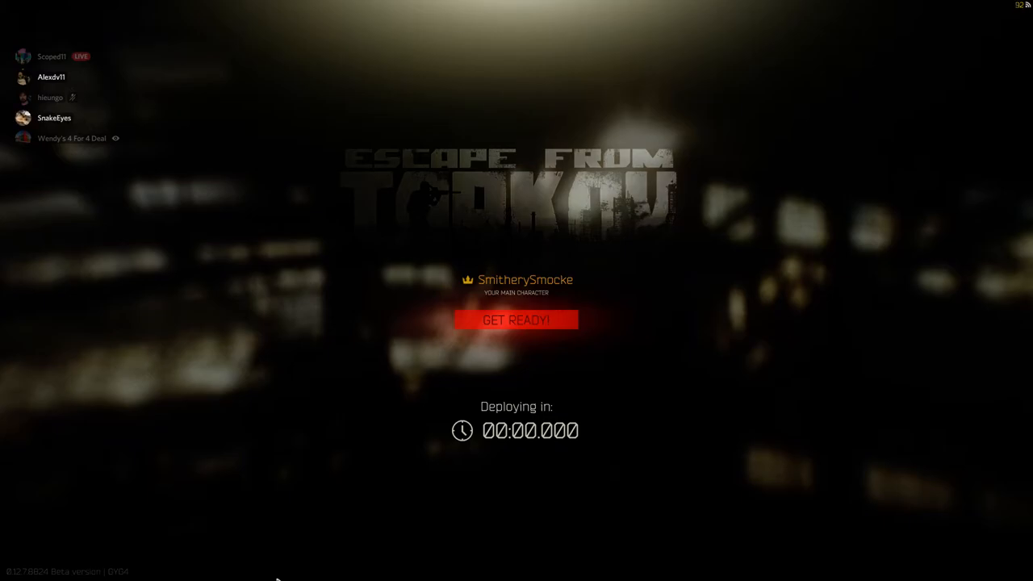
{"action": "mouse_move", "coordinate": [203, 436]}
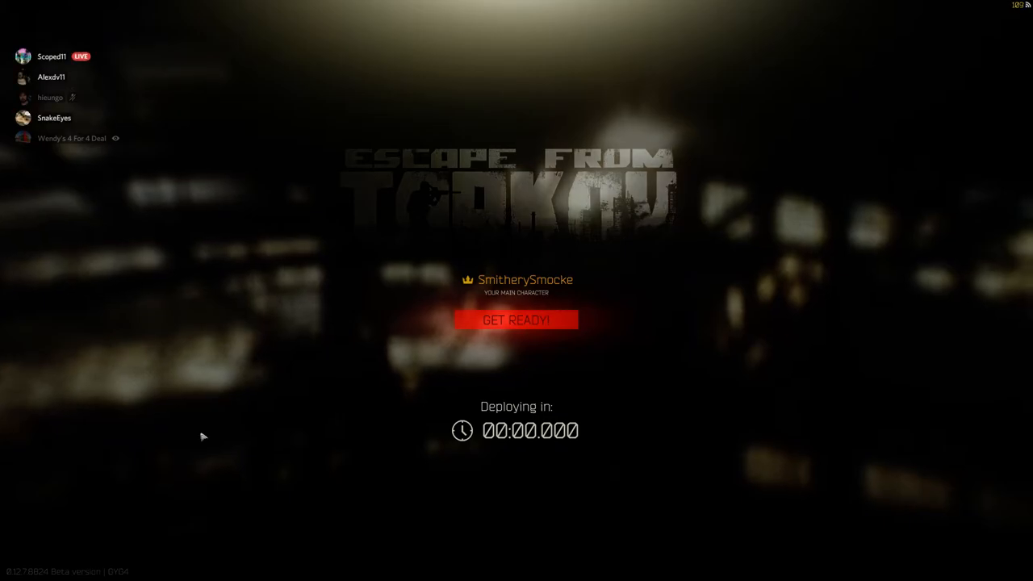
{"action": "mouse_move", "coordinate": [171, 434]}
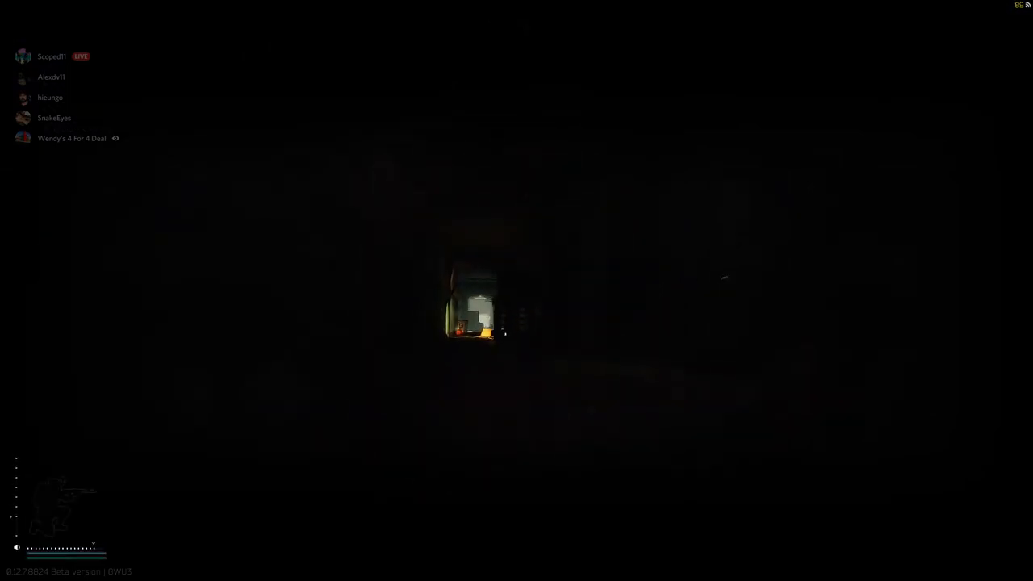
{"action": "key", "text": "tab"}
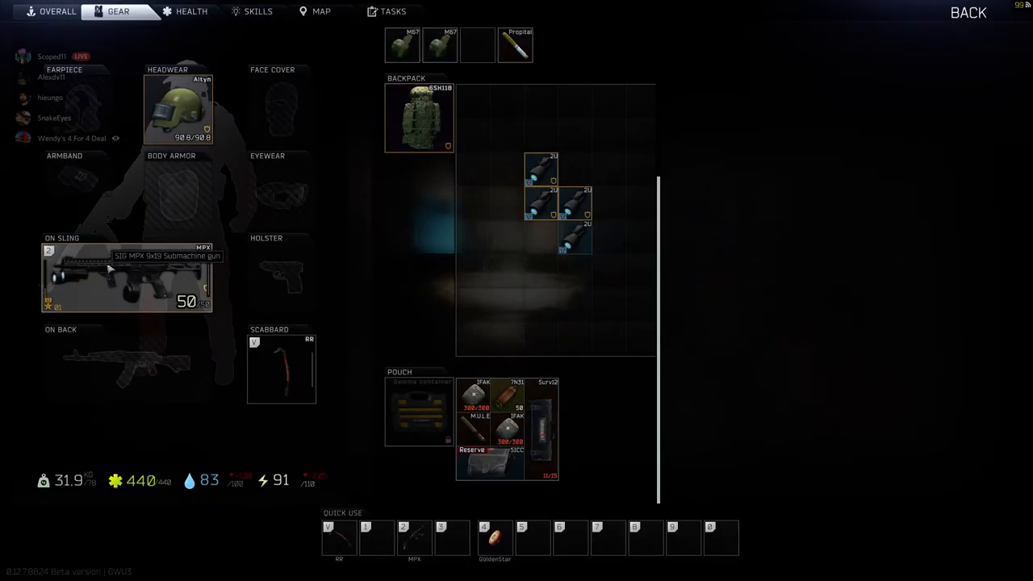
{"action": "double_click", "coordinate": [125, 278]}
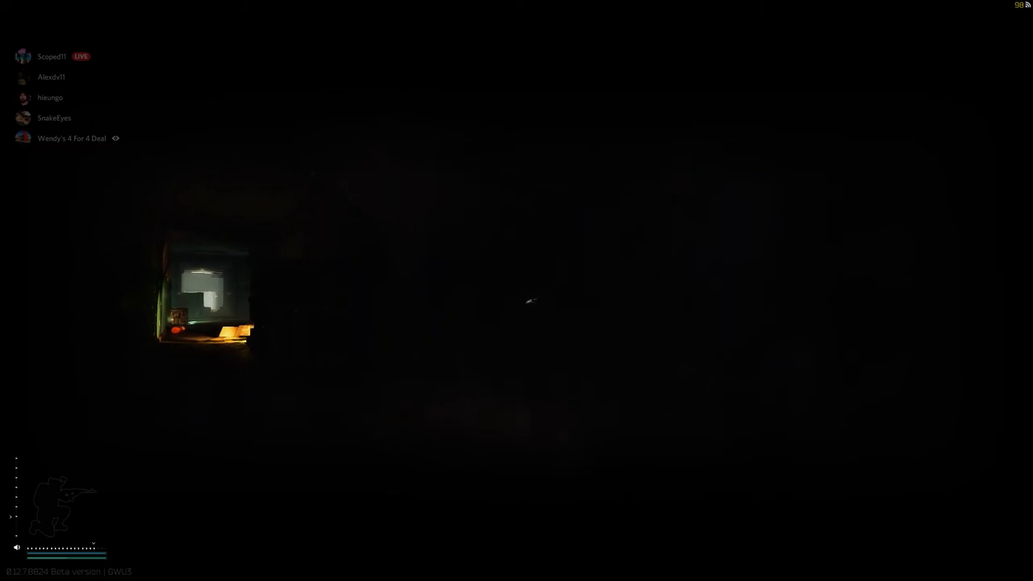
Switch on the weapon flashlight in the dark Reserve interior, then reopen the gear inventory
{"action": "key", "text": "Tab"}
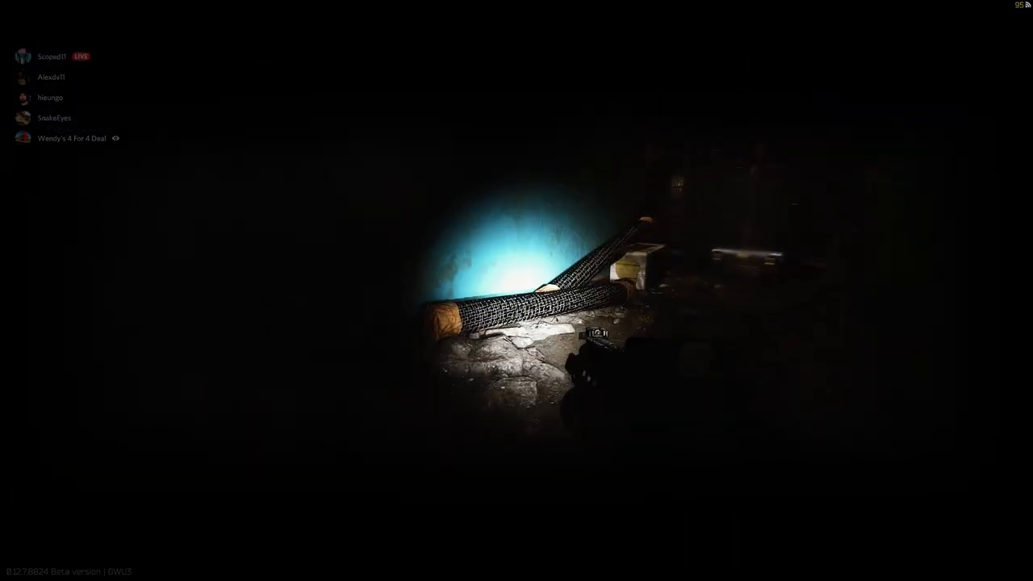
{"action": "key", "text": "tab"}
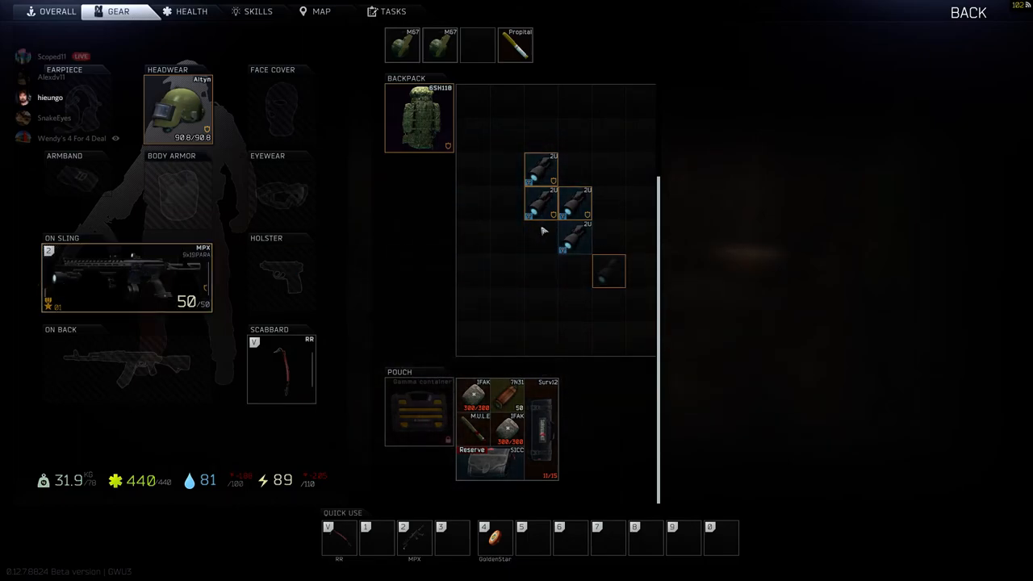